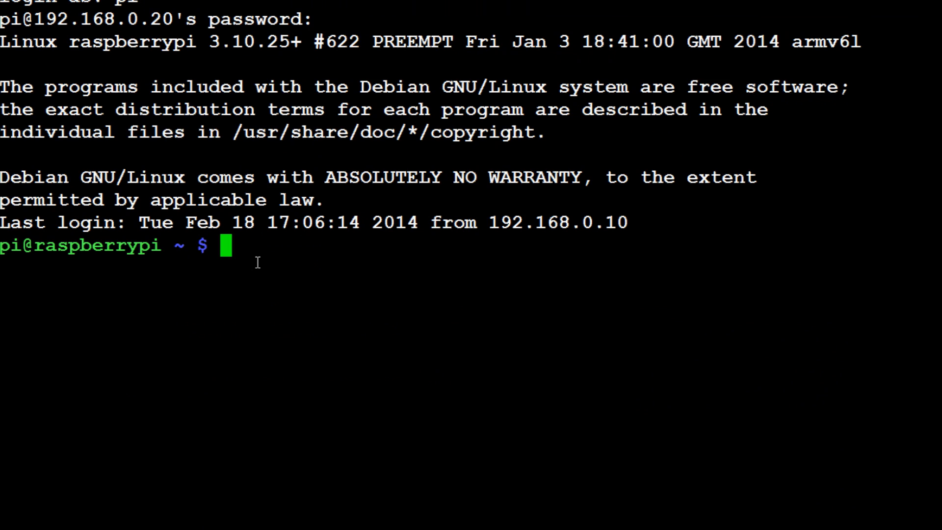
mouse_move(315, 277)
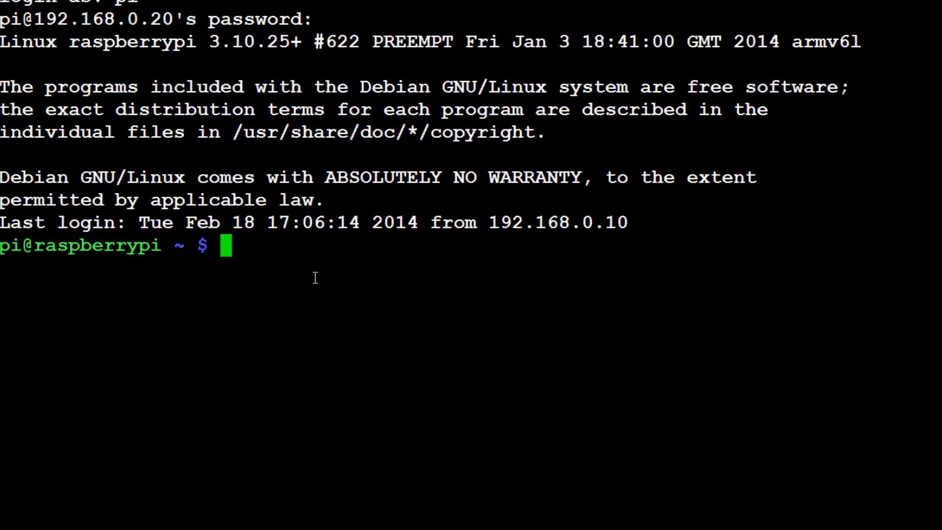
text(ssh-keygen -t rsa -)
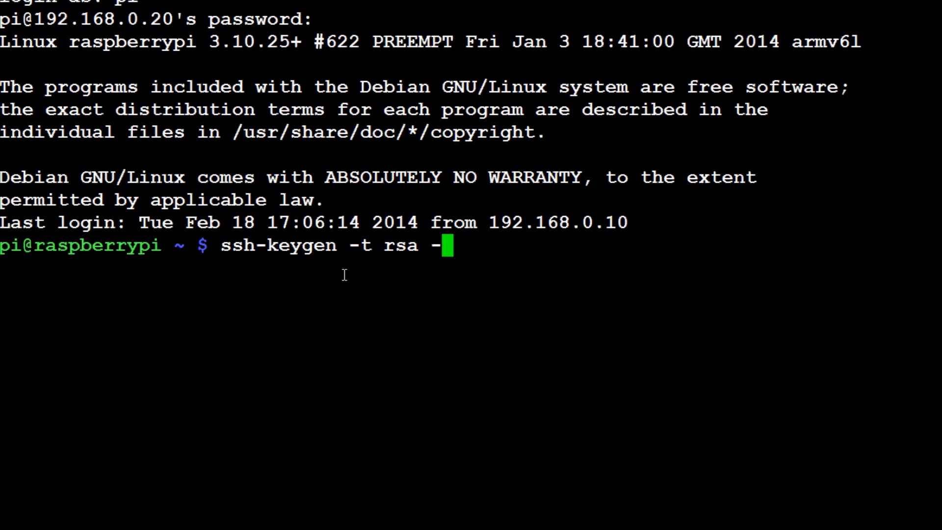
text(C "")
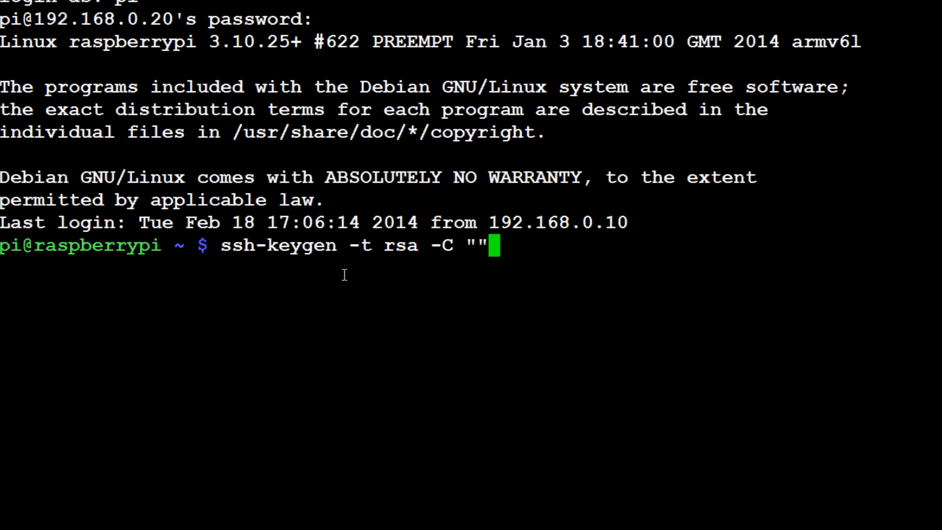